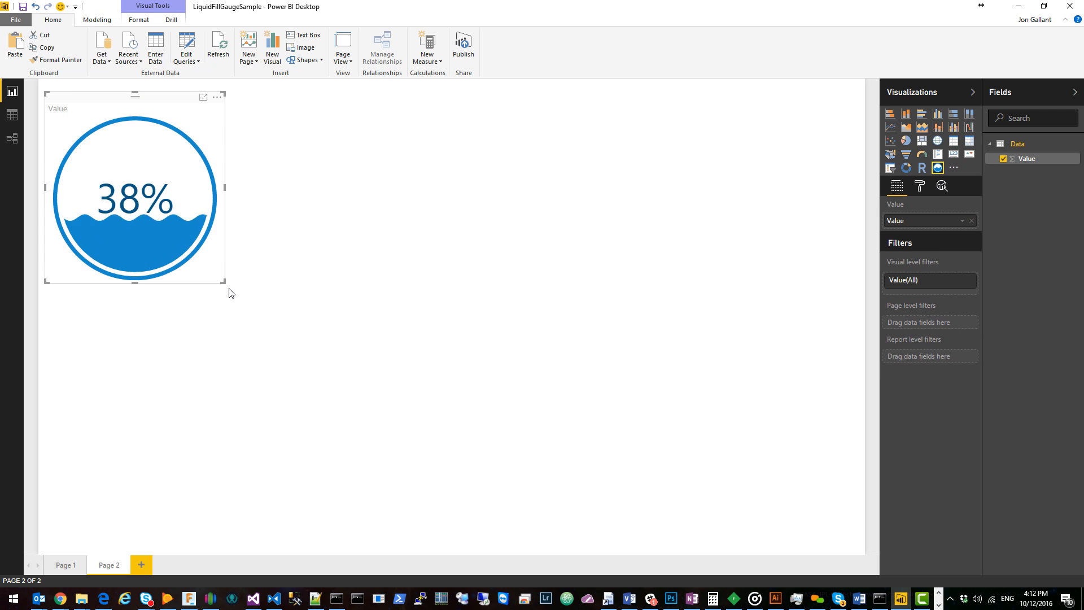
Step: Set text vertical position to 0.7; use black text, yellow wave text, grey circle, dark red wave
left_click(919, 185)
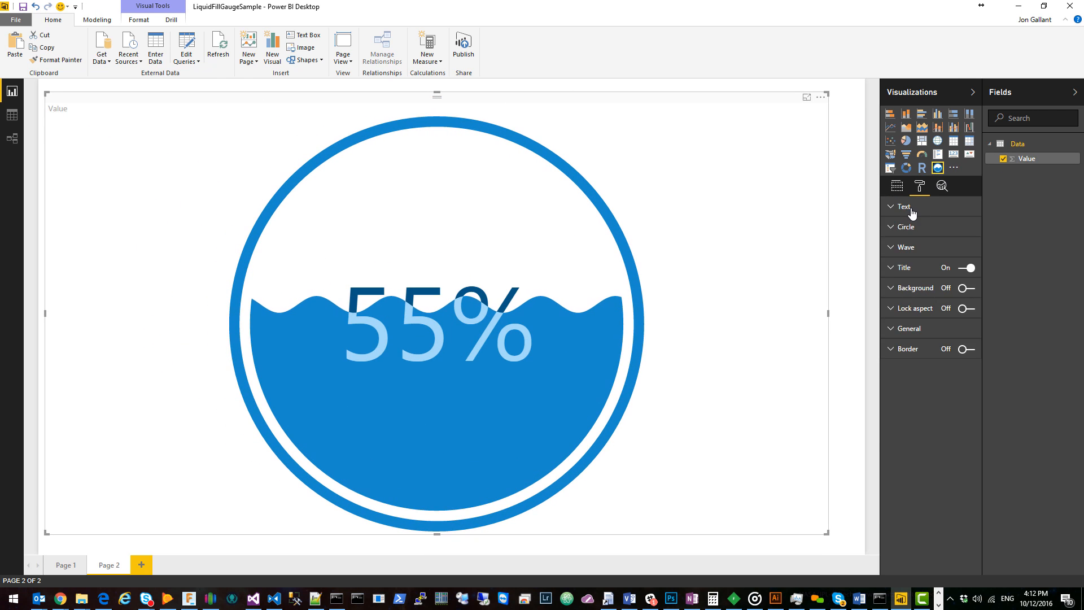
left_click(903, 207)
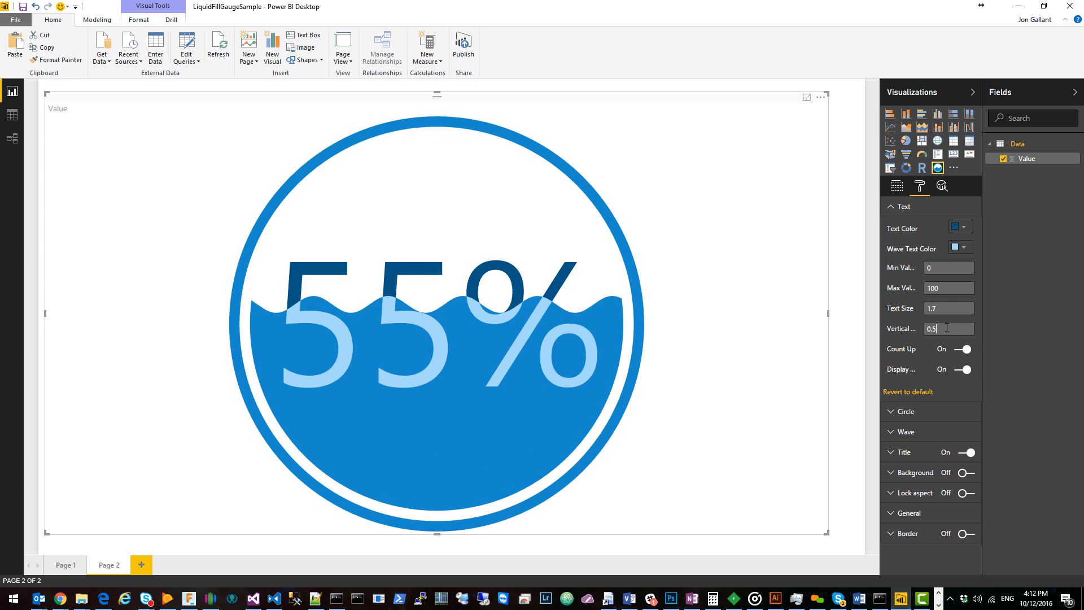
type("0.7")
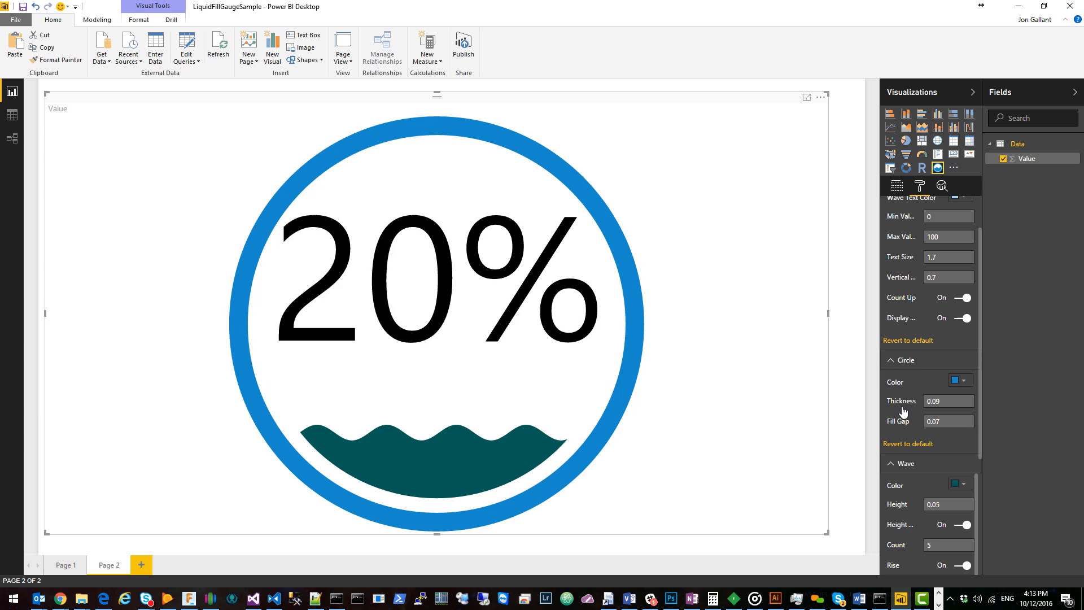
left_click(955, 484)
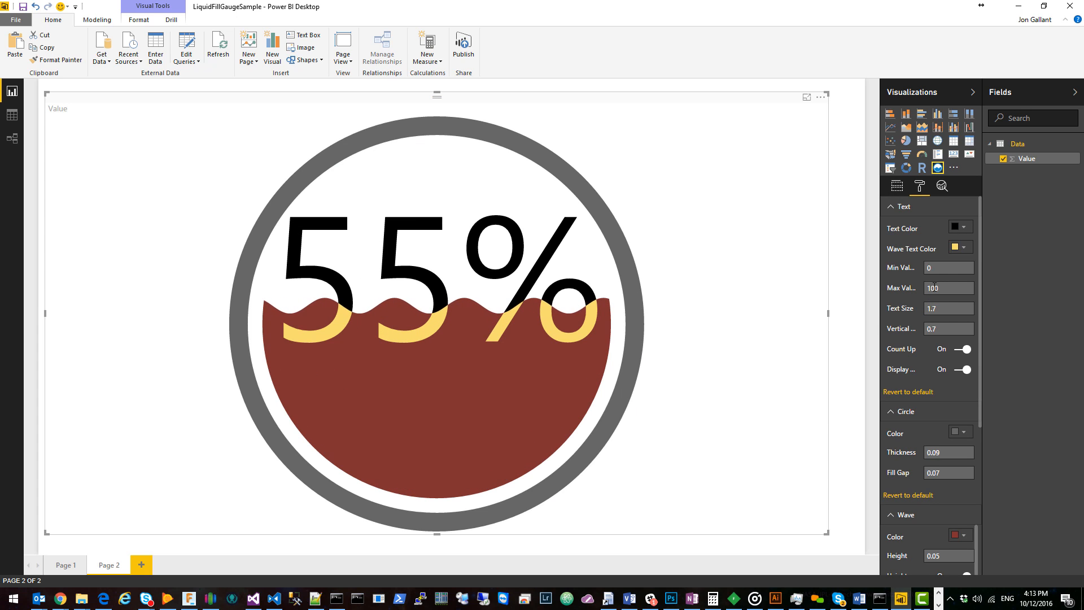
left_click(65, 564)
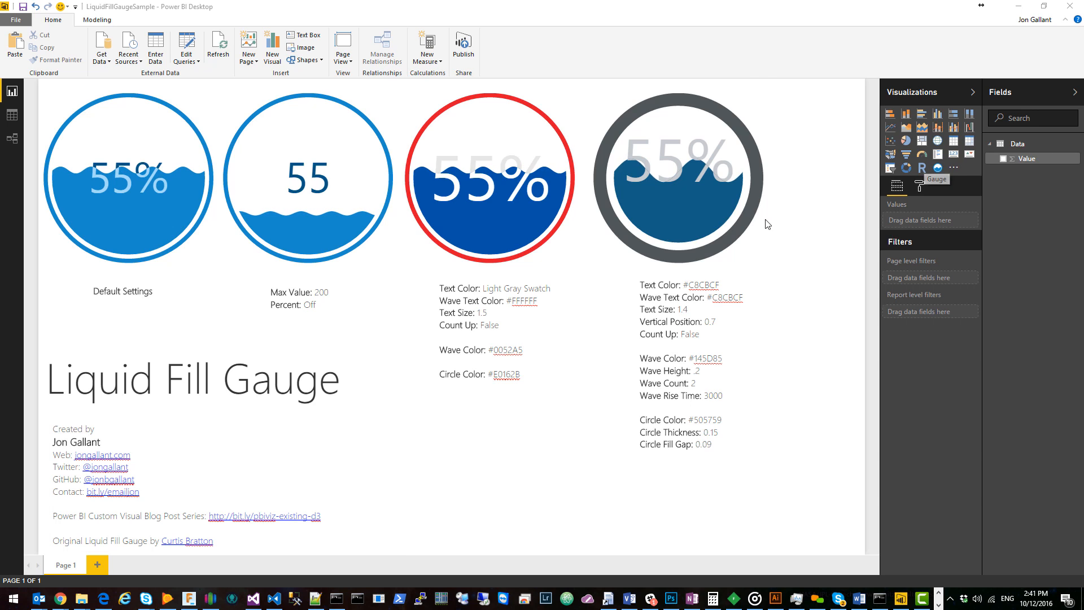
mouse_move(969, 184)
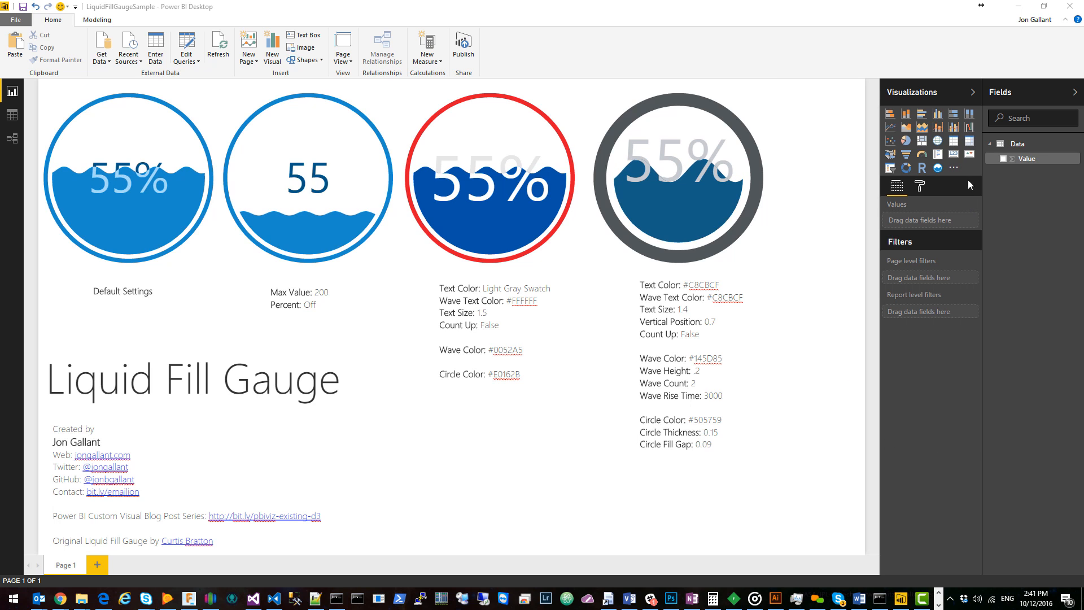
left_click(954, 167)
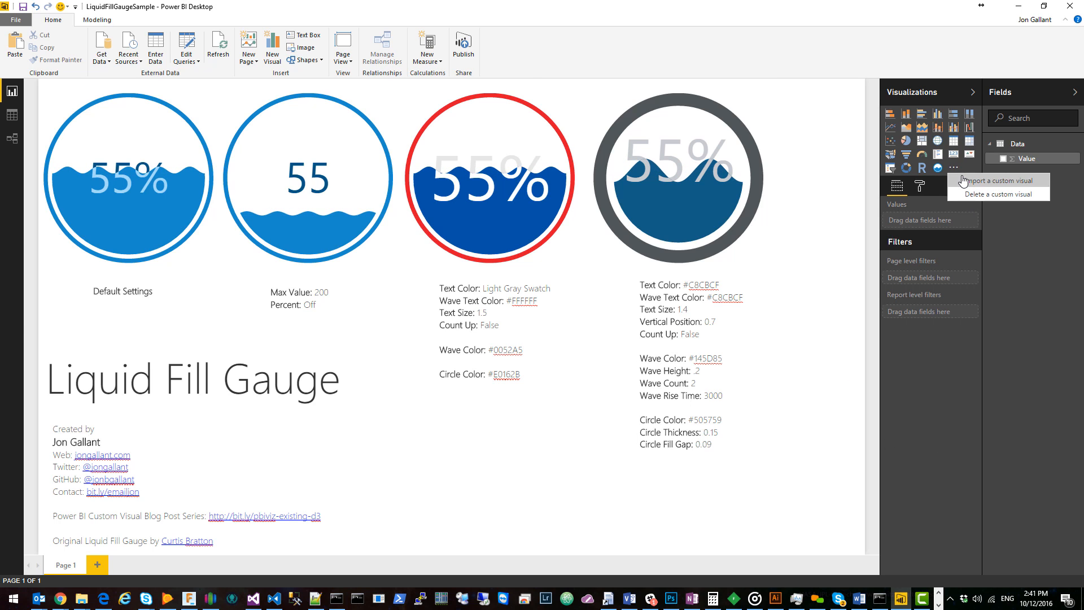
left_click(995, 181)
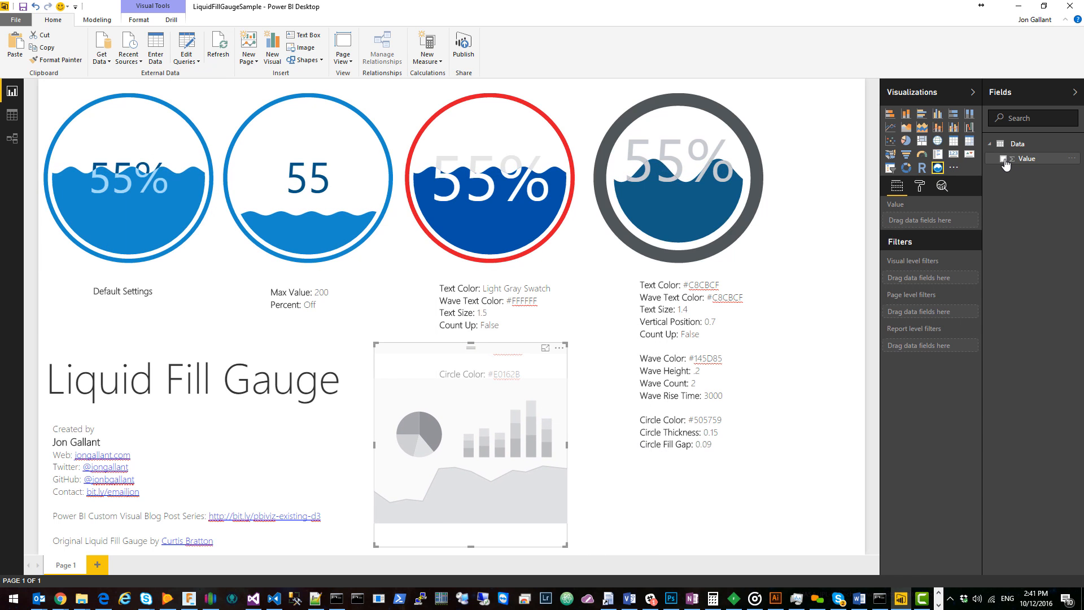
left_click(1005, 158)
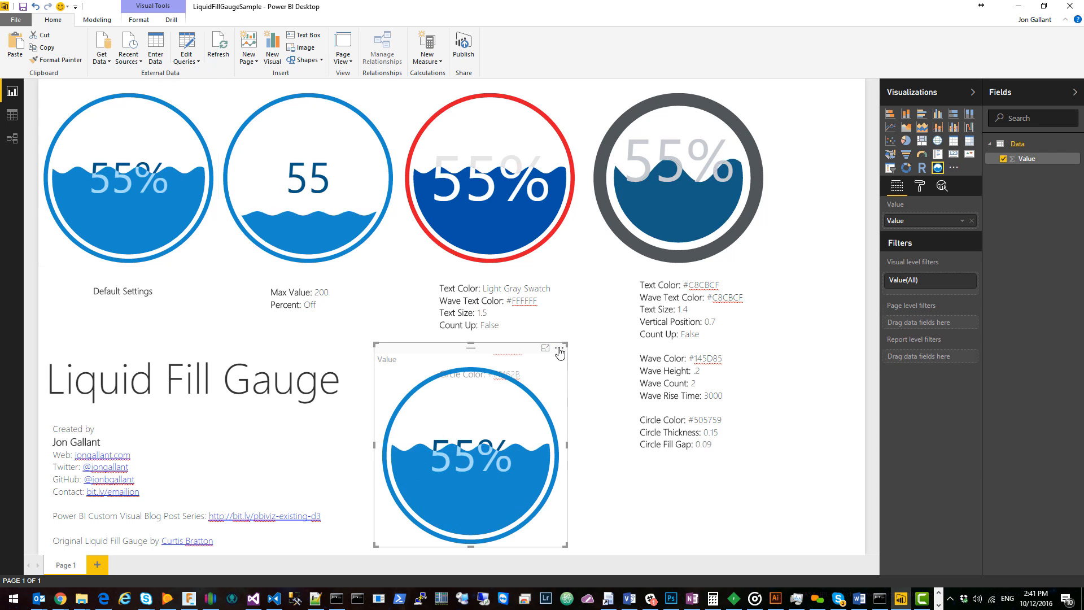
left_click(561, 348)
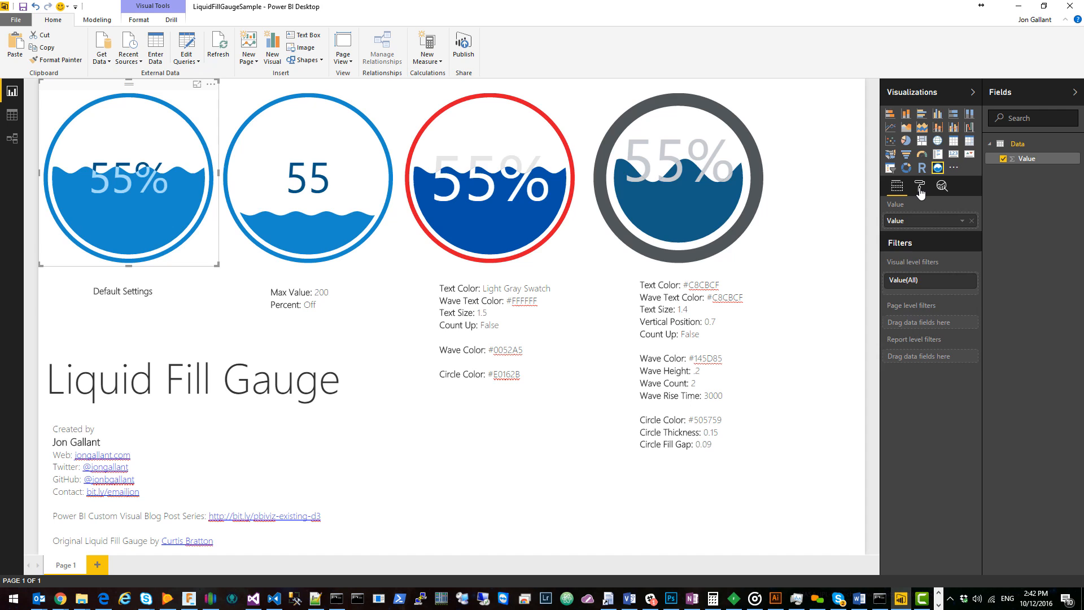
Step: Expand and collapse the Default Settings gauge's Text card to review range 0–100 and count up
left_click(920, 185)
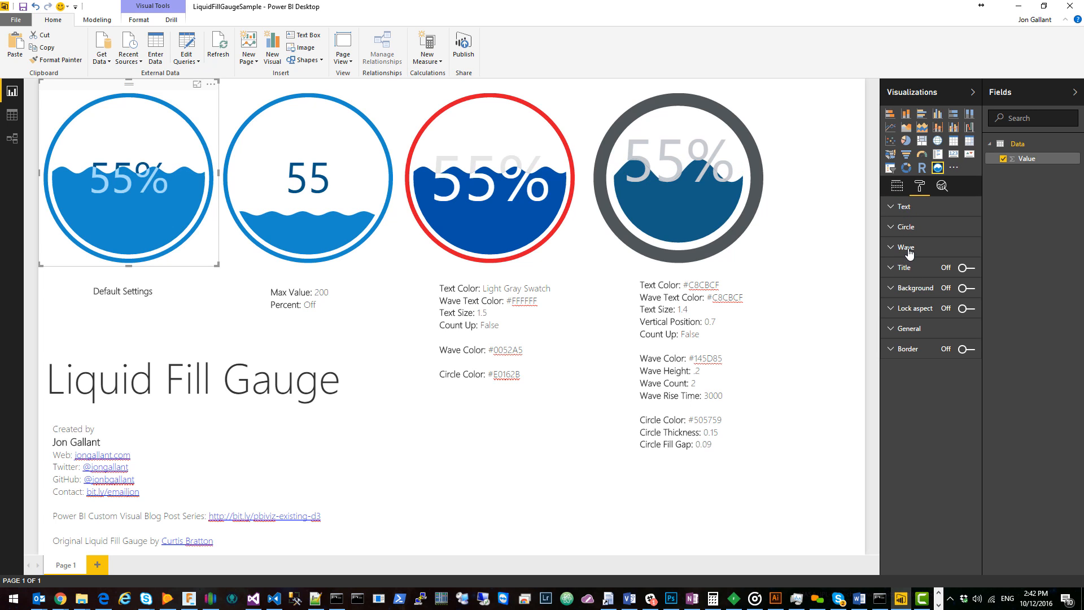
mouse_move(938, 459)
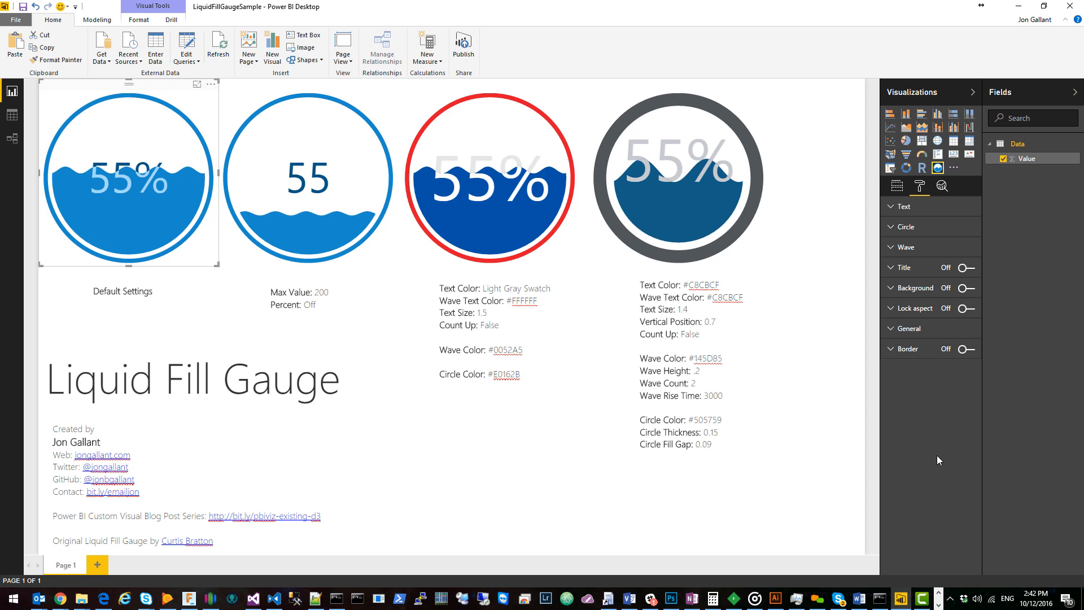
left_click(904, 206)
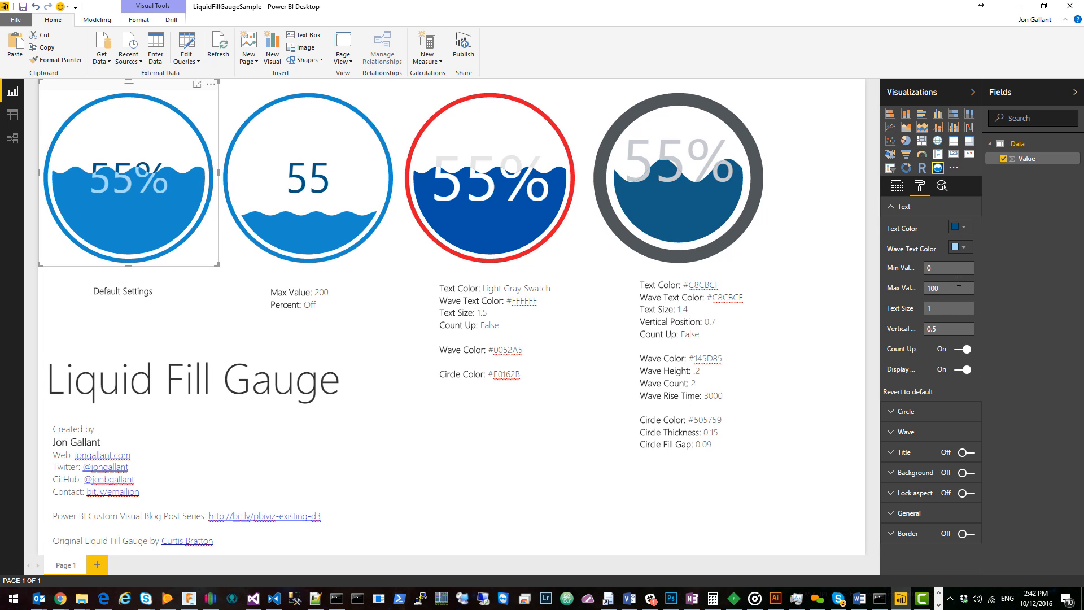
mouse_move(924, 258)
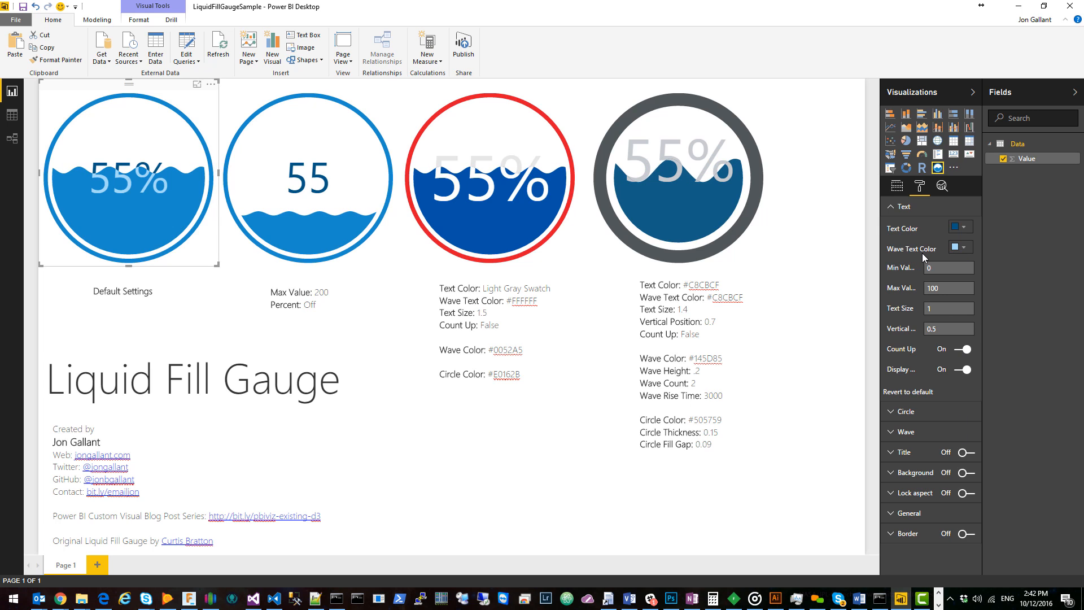
left_click(903, 206)
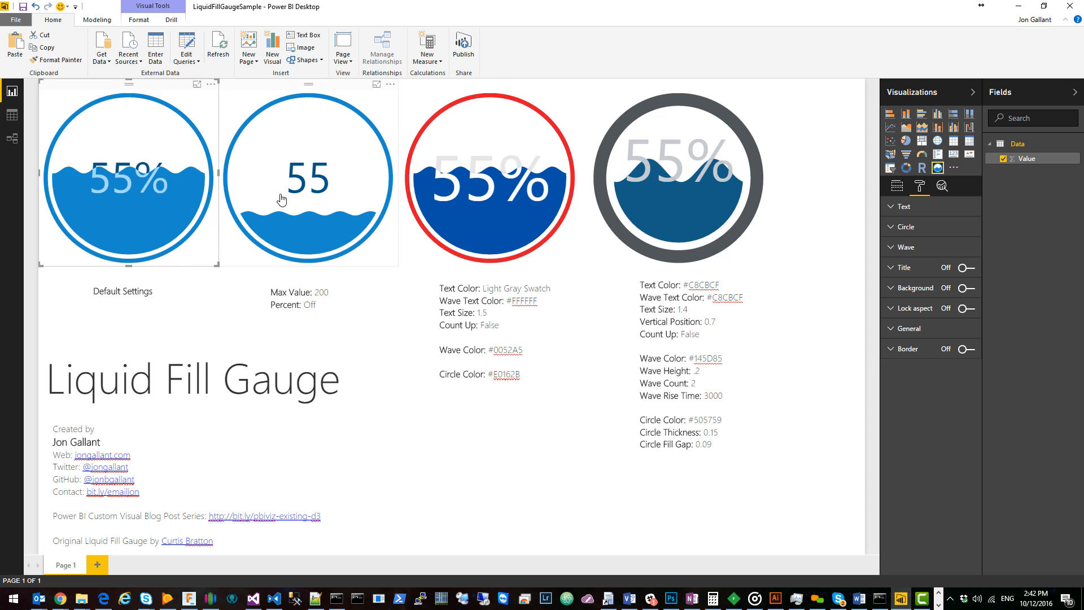
Step: Review the Max Value 200 gauge's Text settings and toggle Display percent
left_click(309, 261)
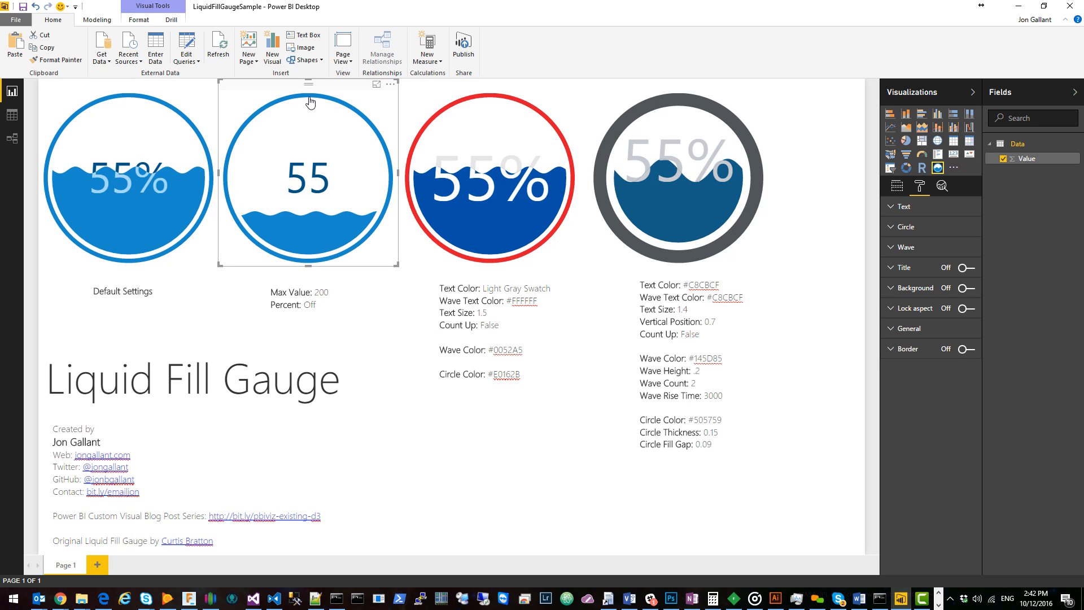
mouse_move(255, 234)
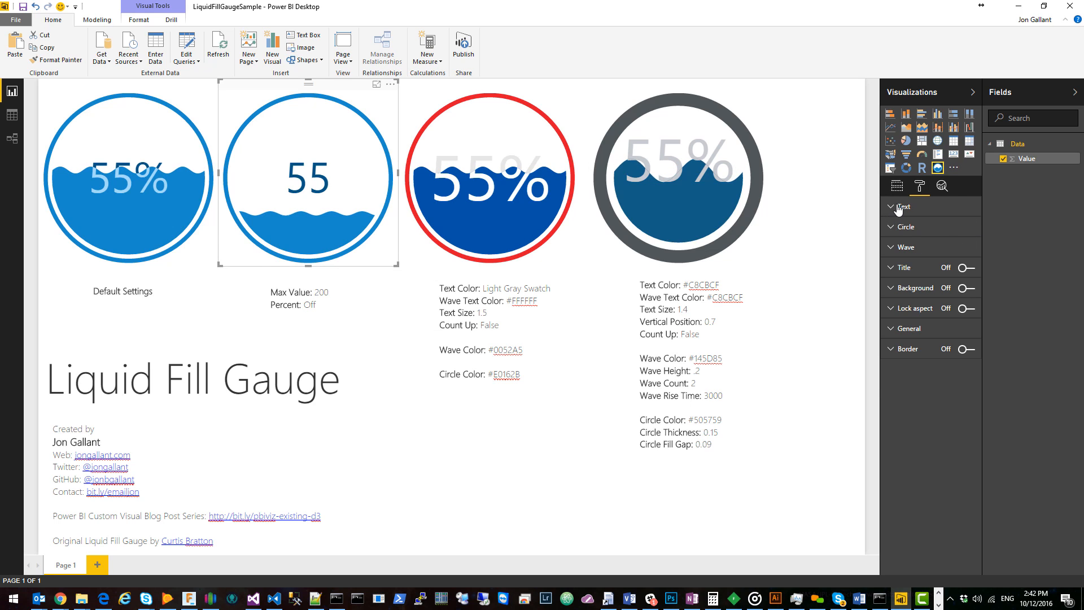
left_click(904, 206)
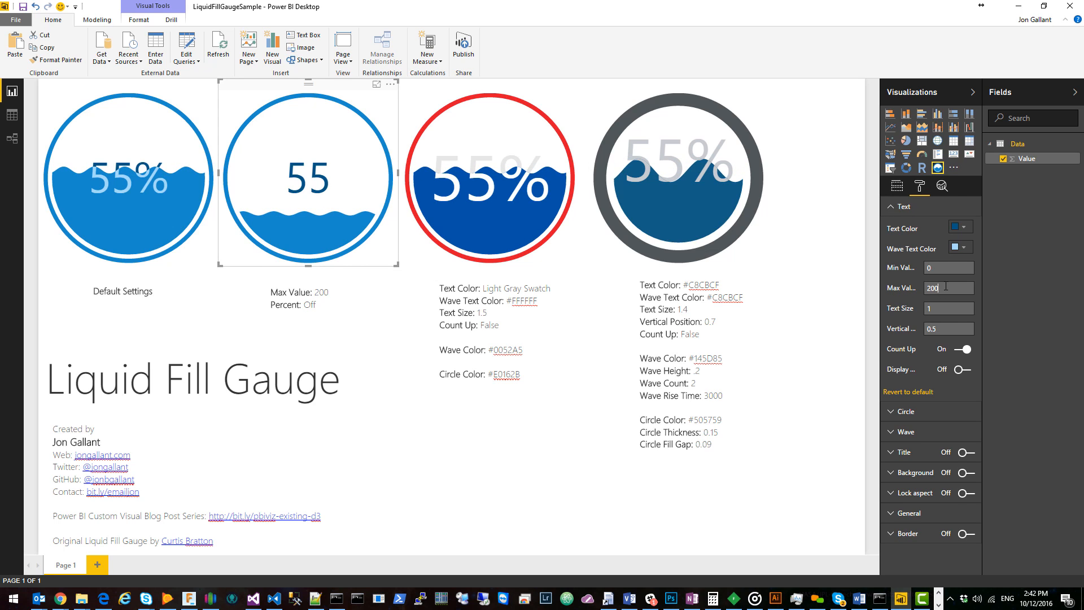
left_click(904, 207)
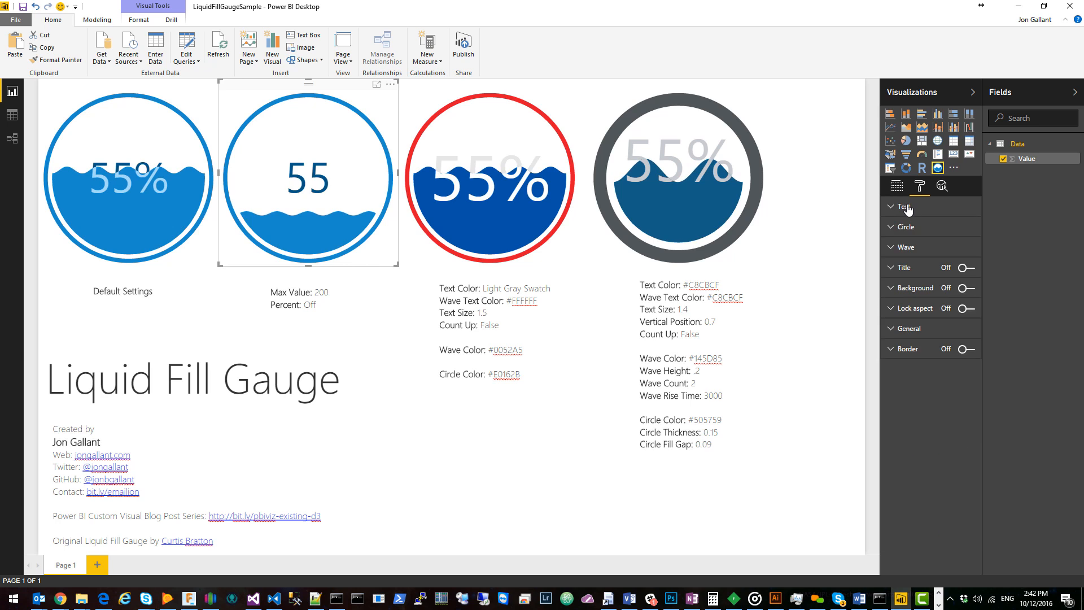
left_click(905, 207)
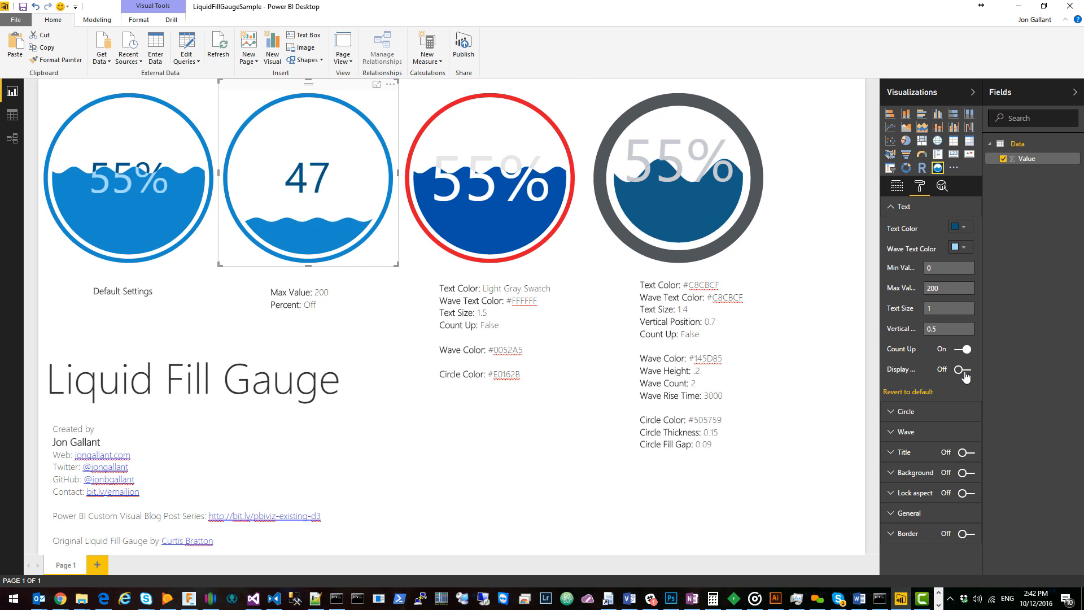
left_click(961, 370)
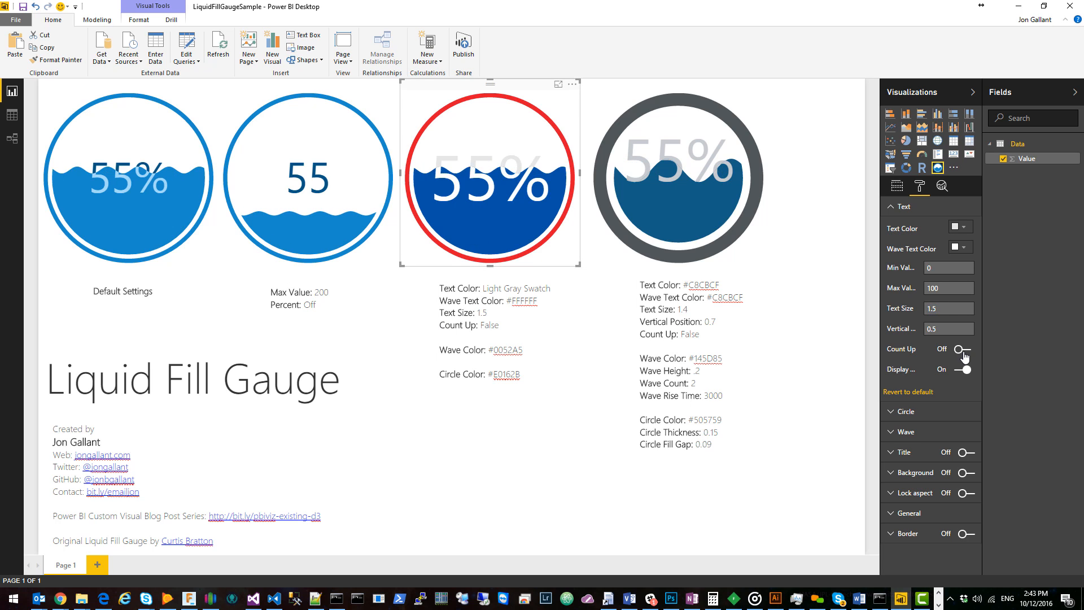
Step: Switch Count Up on for the red-circled gauge and select the next gauge
left_click(964, 349)
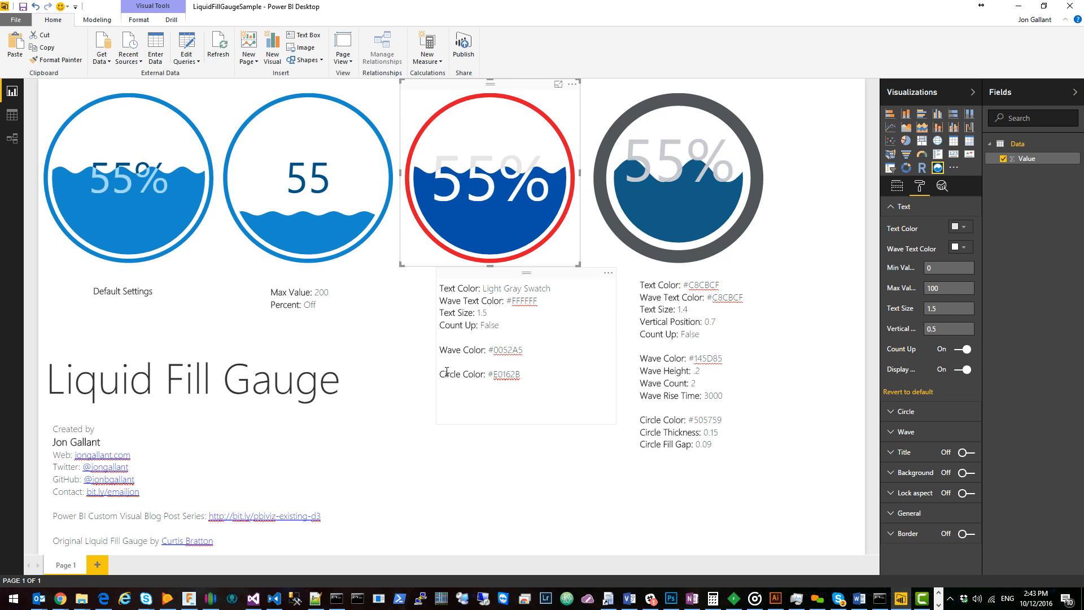
left_click(678, 172)
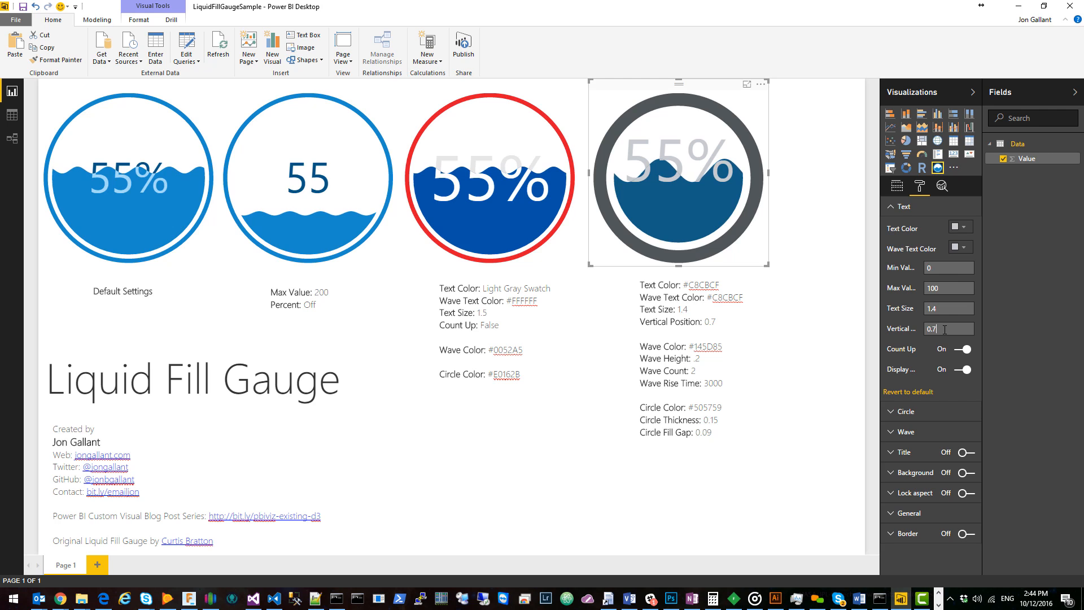
Step: Try vertical position 0.5 on the dark grey gauge, then set it back to 0.7
type("0.5")
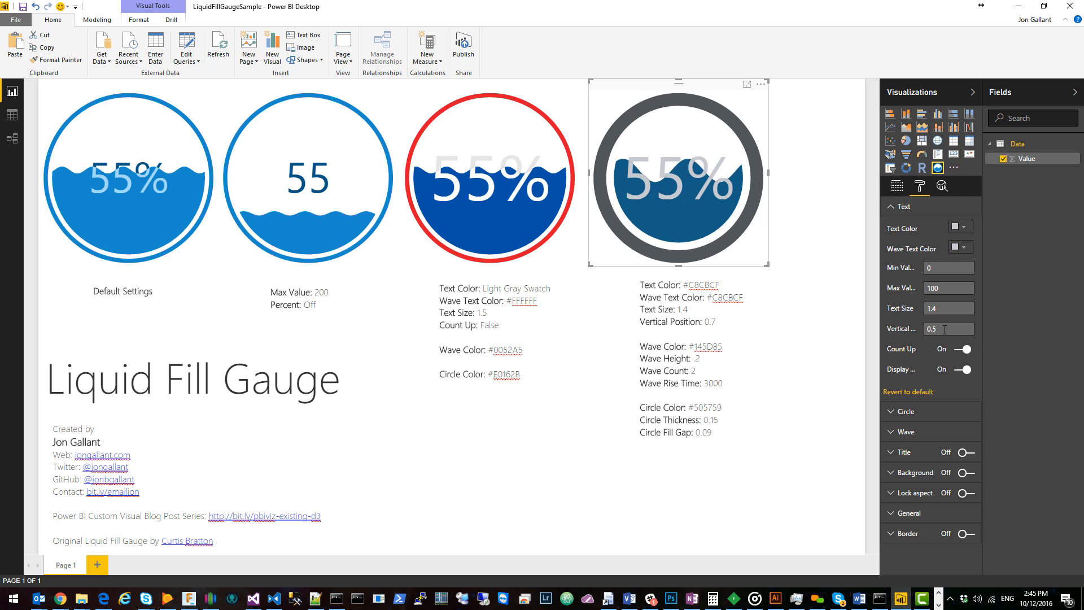
type("0.7")
type("0.2")
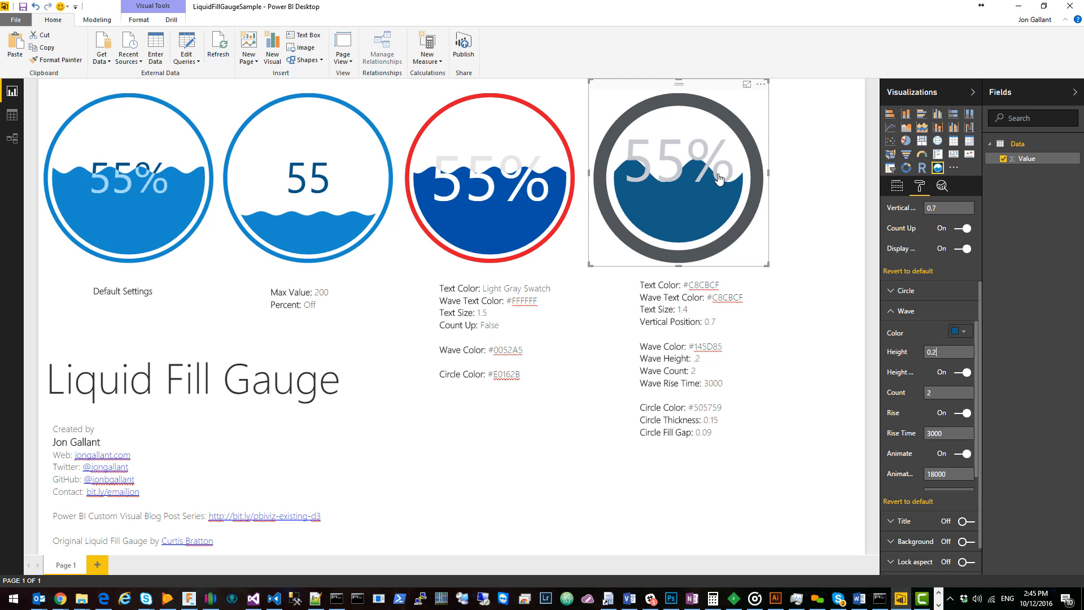
left_click(490, 176)
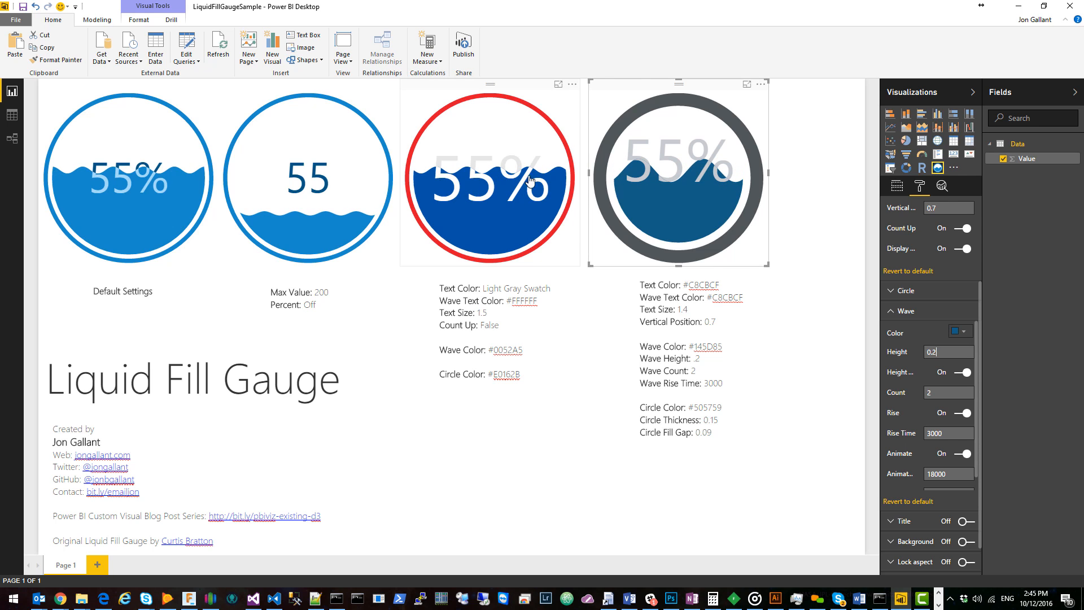
left_click(947, 392)
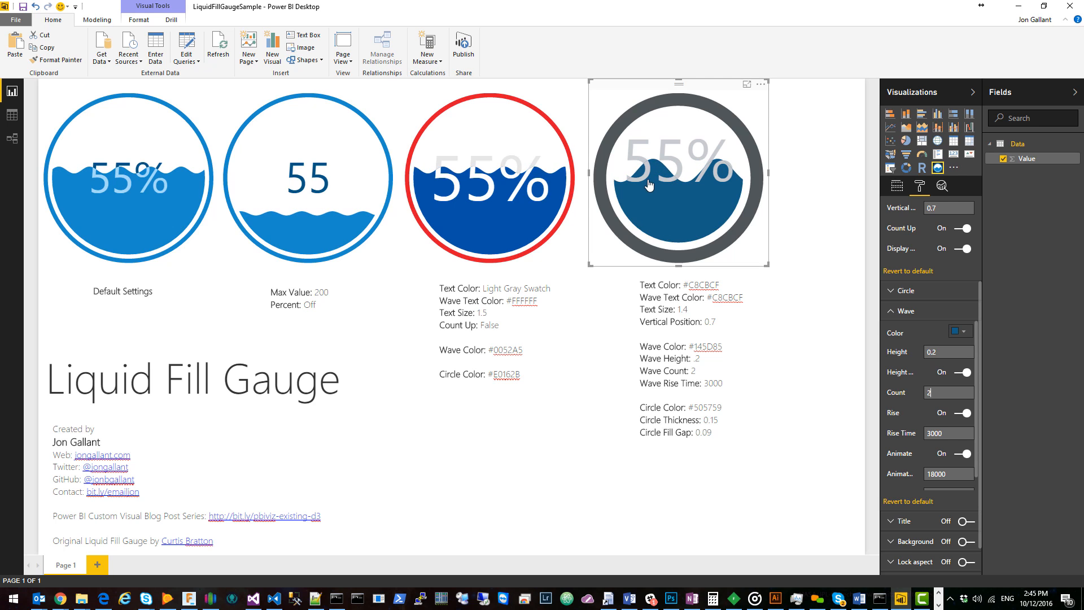
mouse_move(1001, 437)
type("0.09")
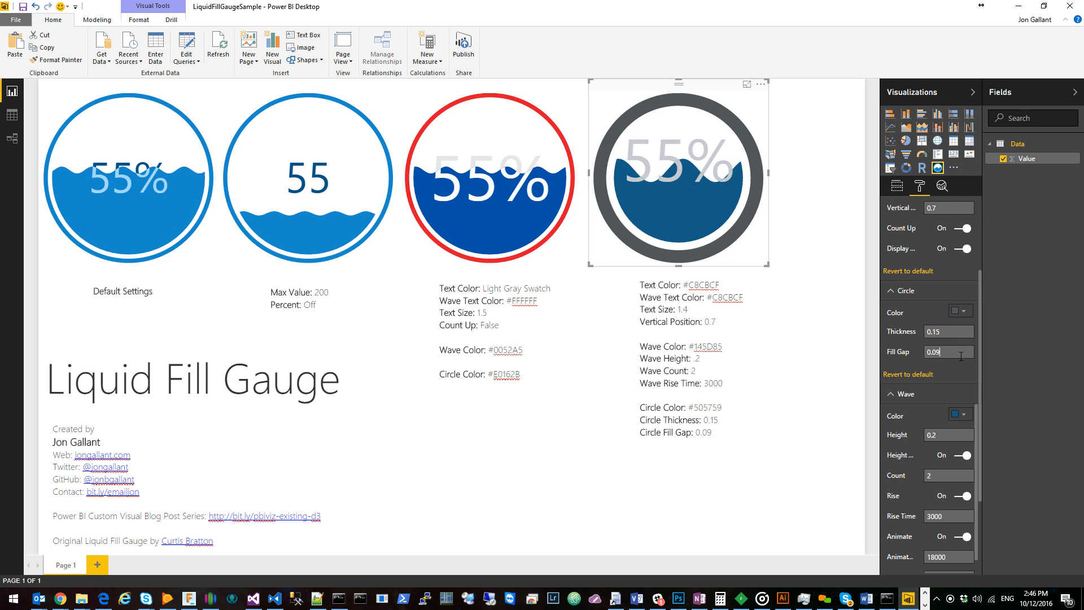
Step: Deselect the gauges to view the whole finished page
left_click(560, 527)
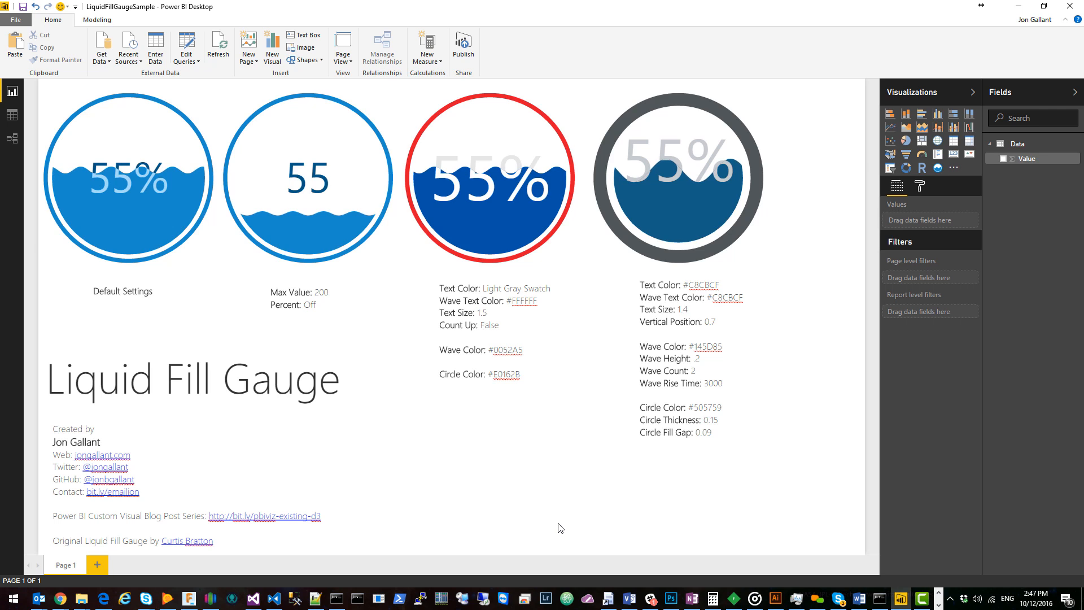
mouse_move(551, 497)
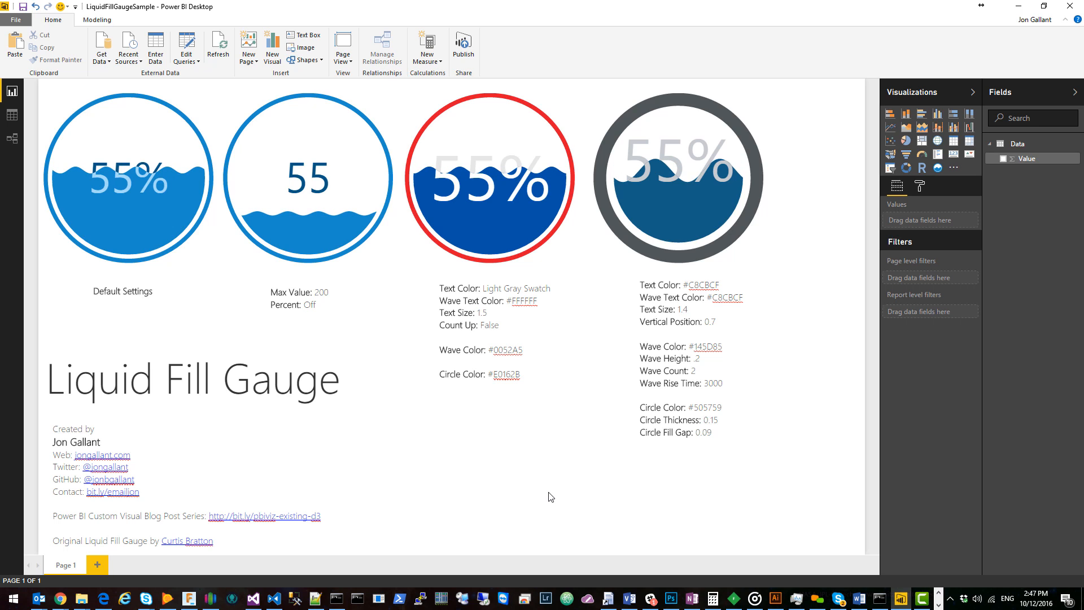